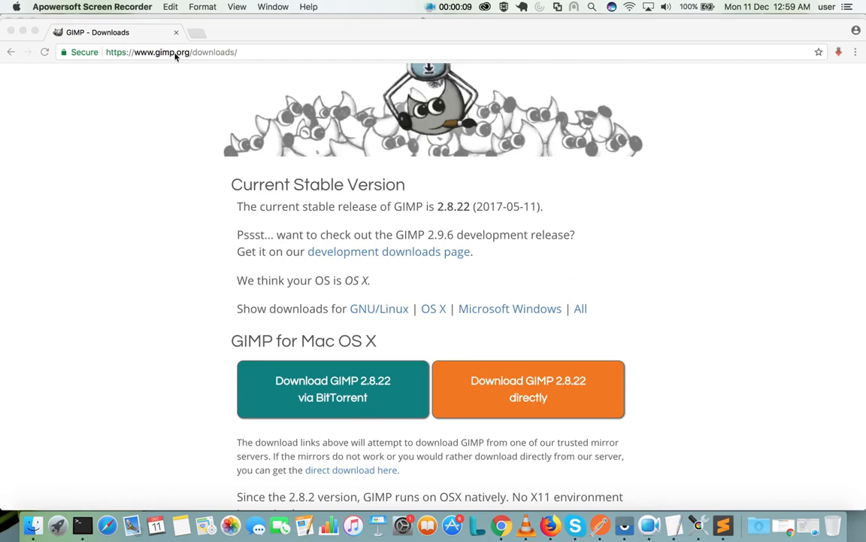
pyautogui.moveTo(235, 63)
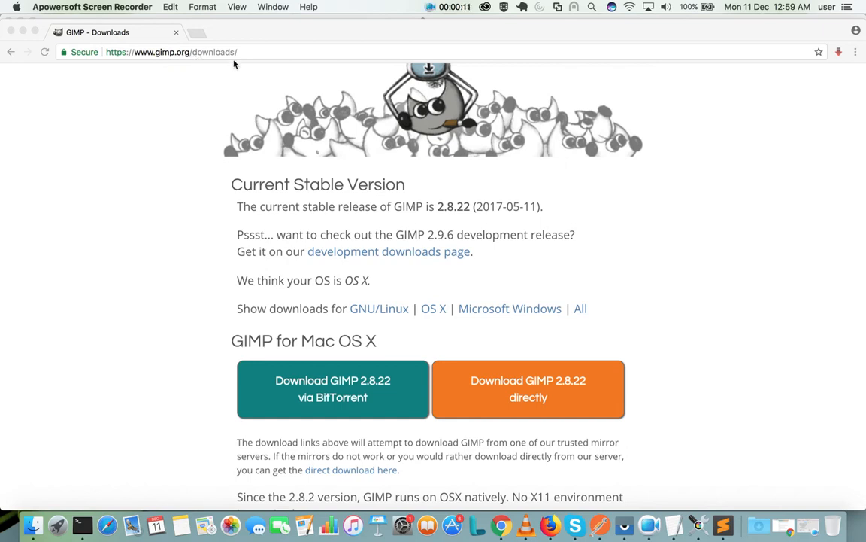
pyautogui.moveTo(549, 394)
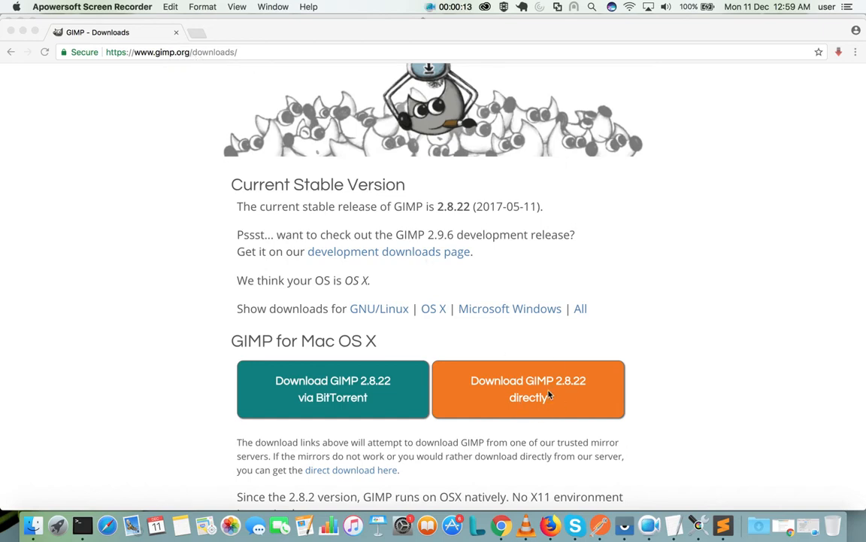
pyautogui.moveTo(551, 400)
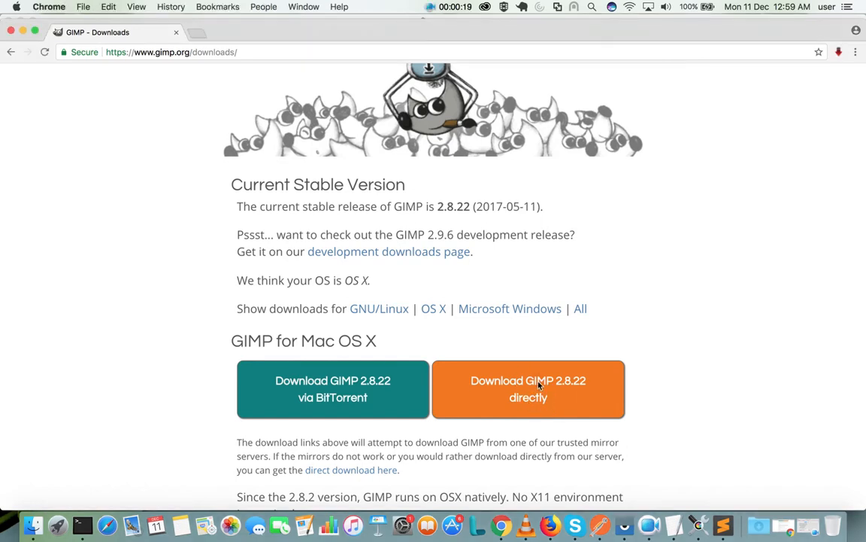
# Step: Start the direct download of GIMP 2.8.22 for Mac OS X from gimp.org/downloads
pyautogui.click(528, 388)
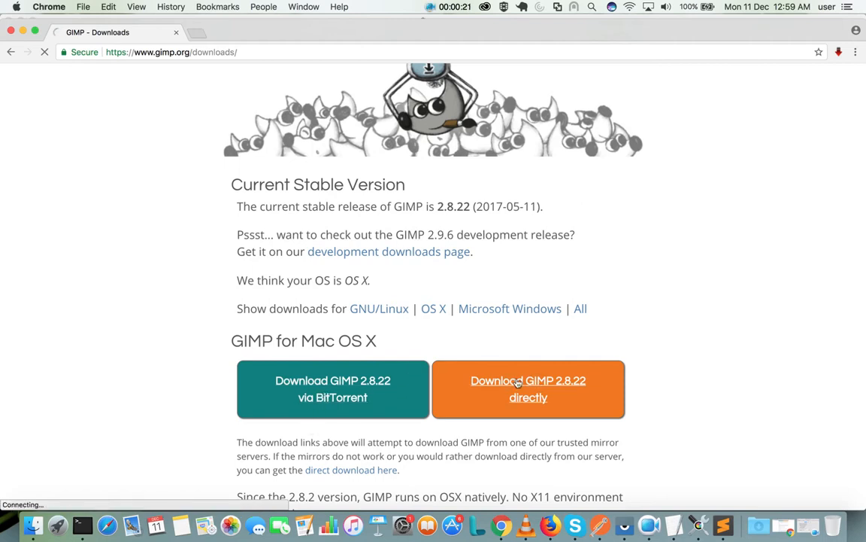
pyautogui.click(528, 388)
pyautogui.write('g')
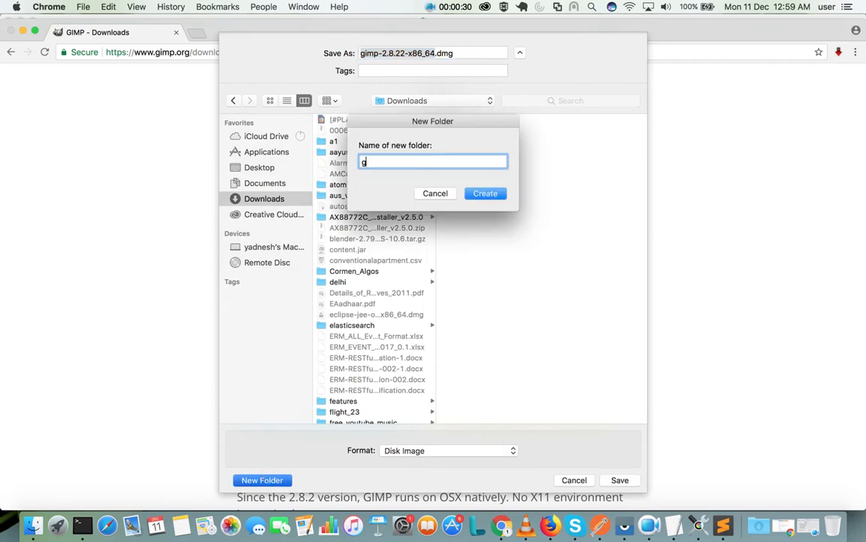
# Step: Create the gimp1 folder and save the GIMP 2.8.22 disk image into it
pyautogui.click(485, 193)
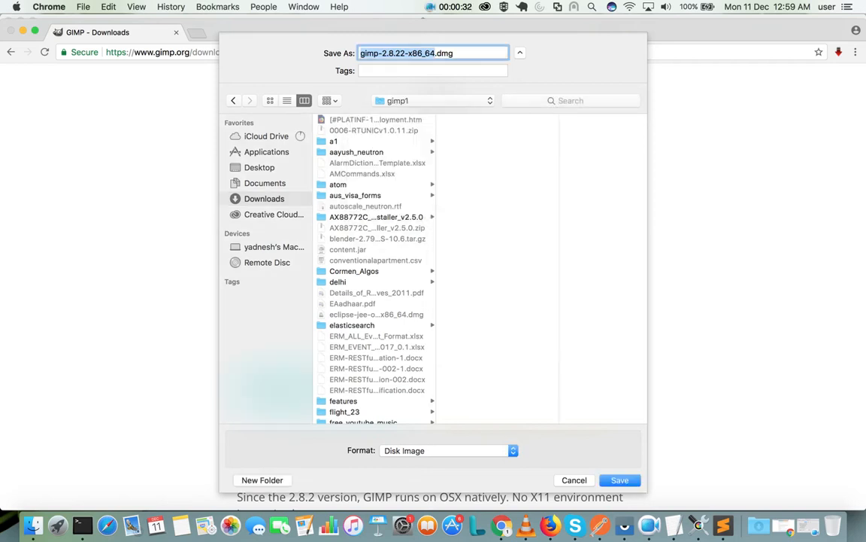
pyautogui.click(619, 479)
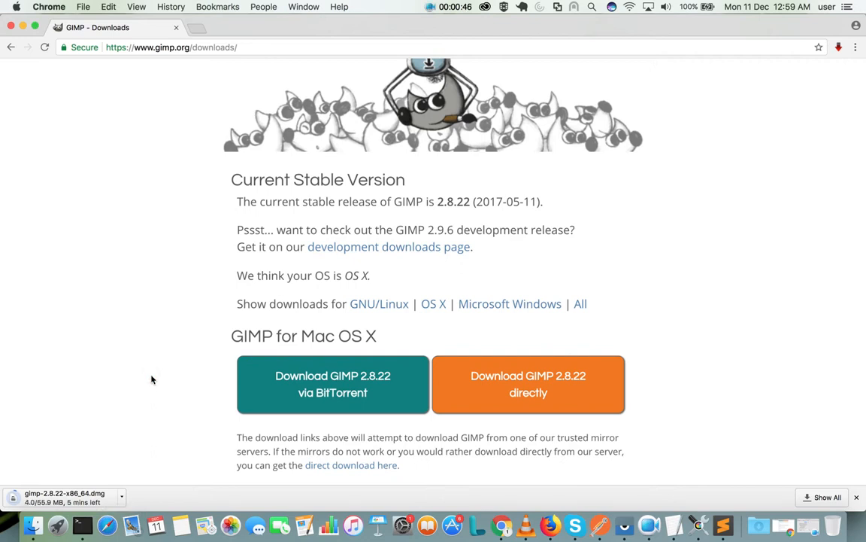
pyautogui.moveTo(334, 415)
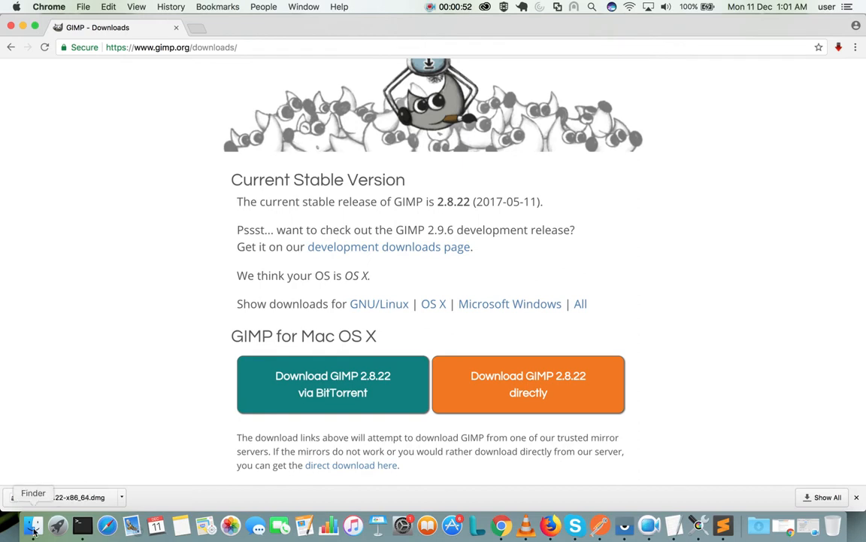
# Step: Mount gimp-2.8.22-x86_64.dmg from the gimp1 folder in Finder
pyautogui.click(34, 523)
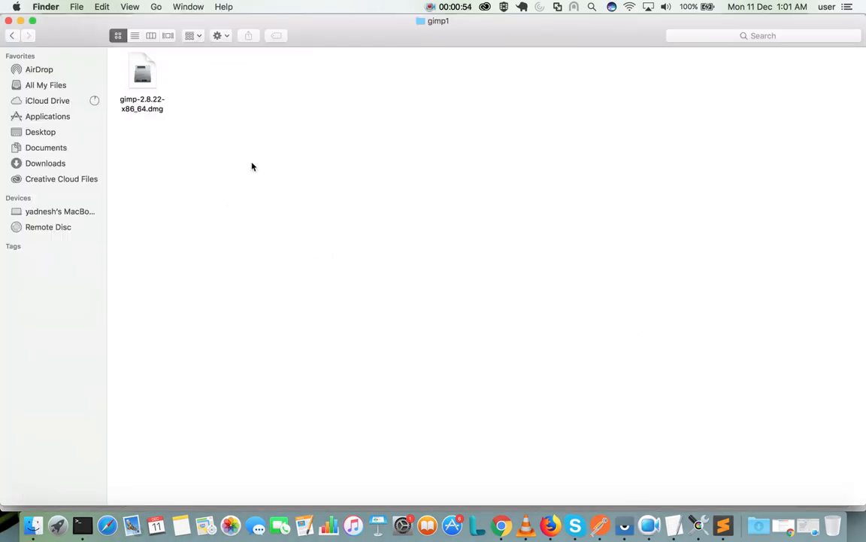
pyautogui.moveTo(160, 96)
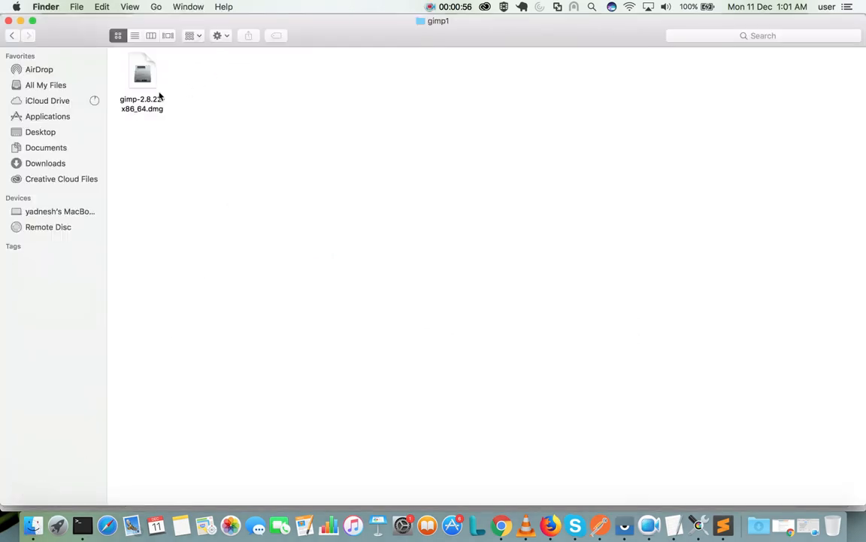
pyautogui.click(142, 72)
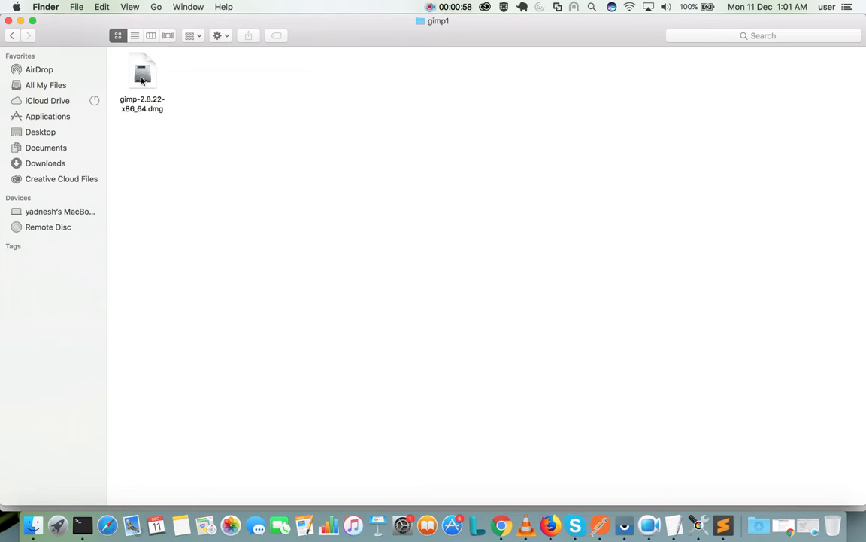
pyautogui.doubleClick(141, 72)
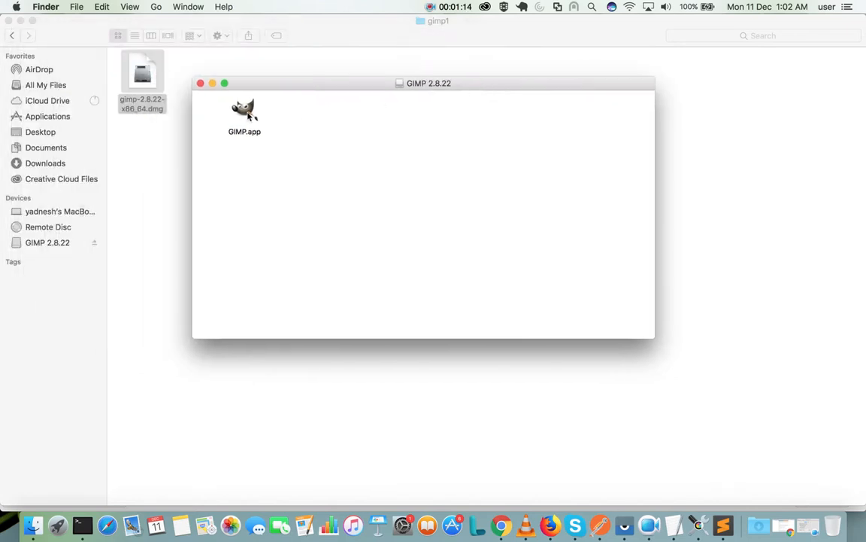
# Step: Open GIMP.app from the mounted disk image via its context menu and launch it
pyautogui.click(244, 113)
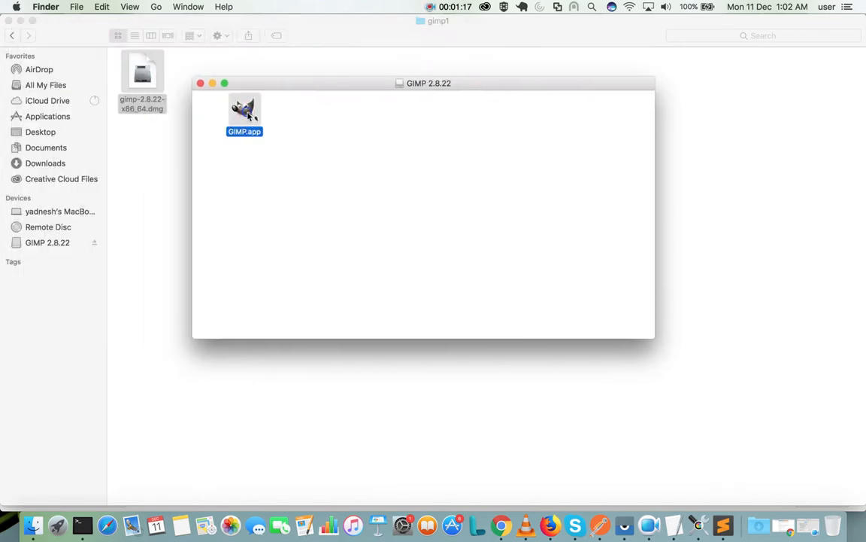
pyautogui.rightClick(243, 111)
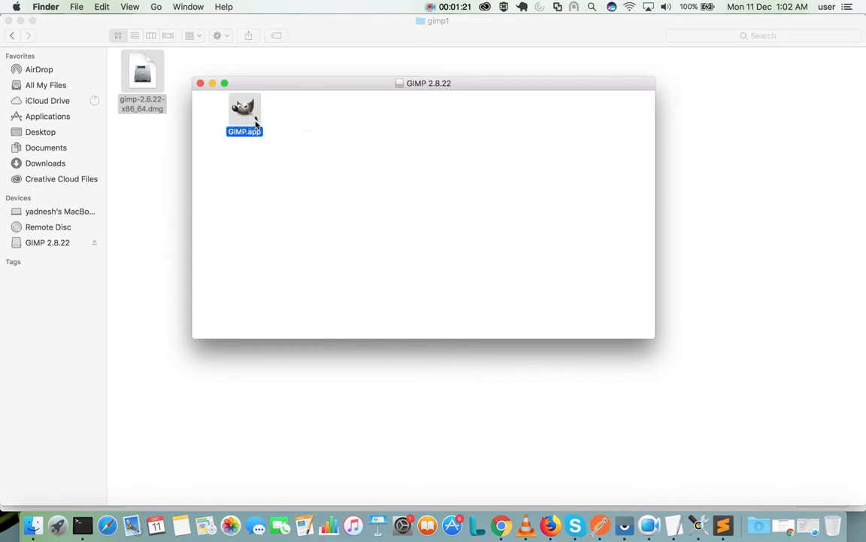
pyautogui.rightClick(244, 108)
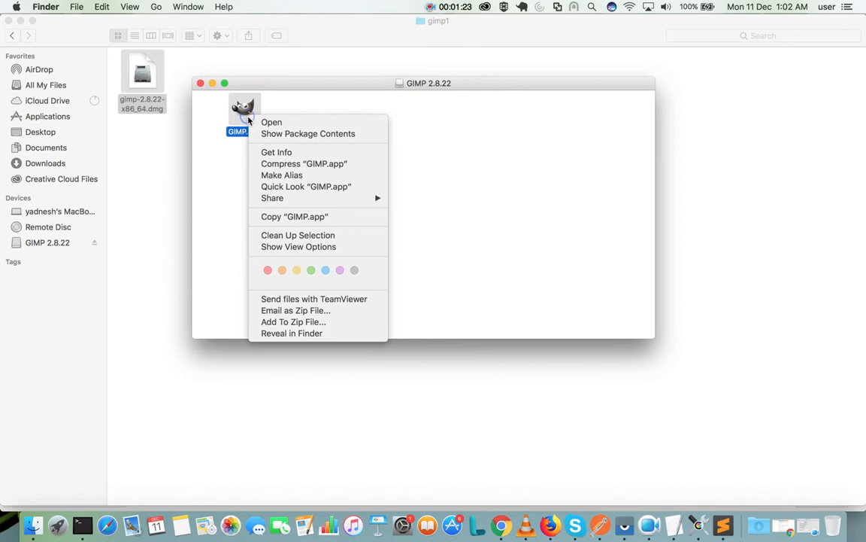
pyautogui.moveTo(270, 122)
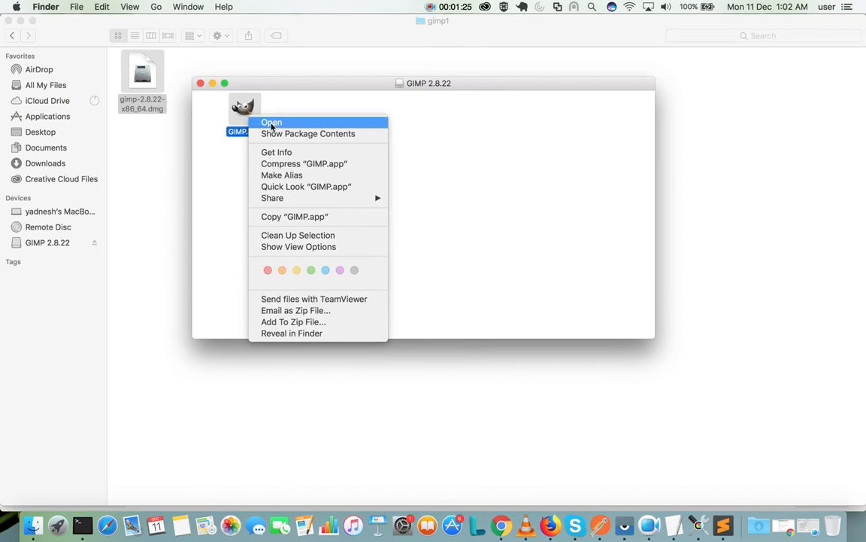
pyautogui.click(271, 122)
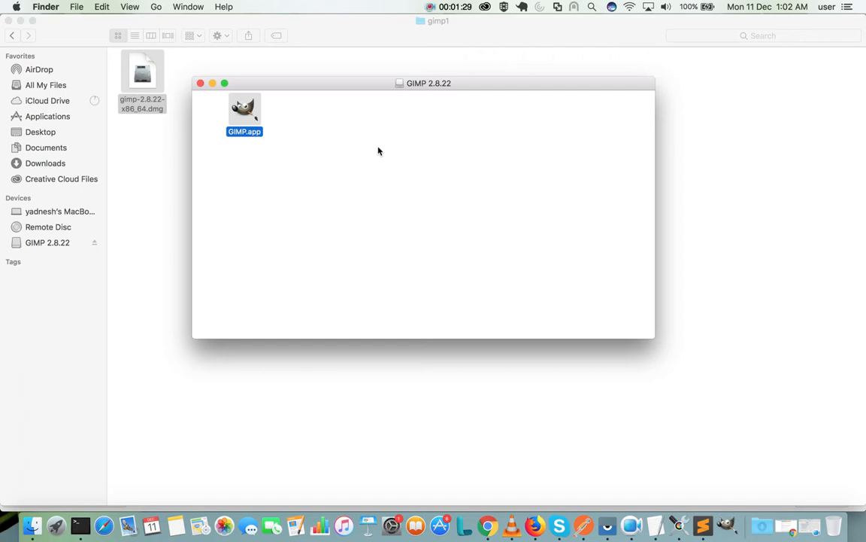
pyautogui.doubleClick(244, 109)
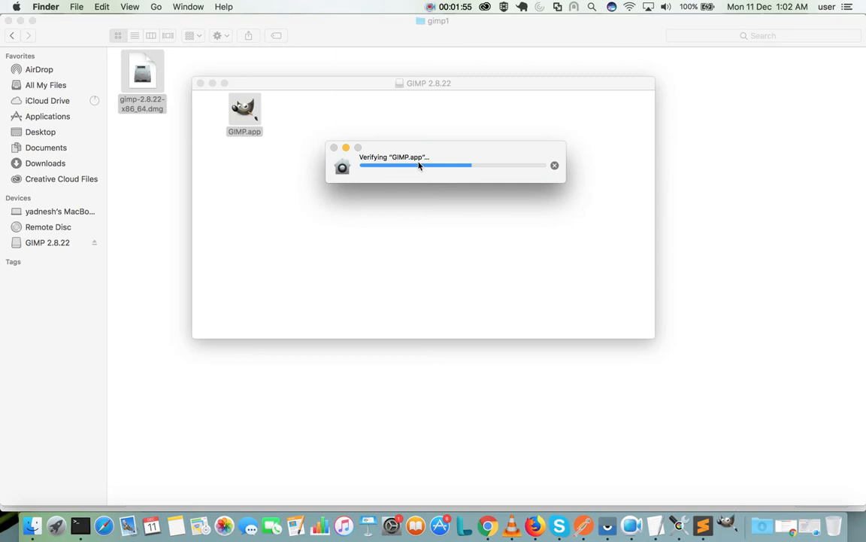
pyautogui.moveTo(234, 176)
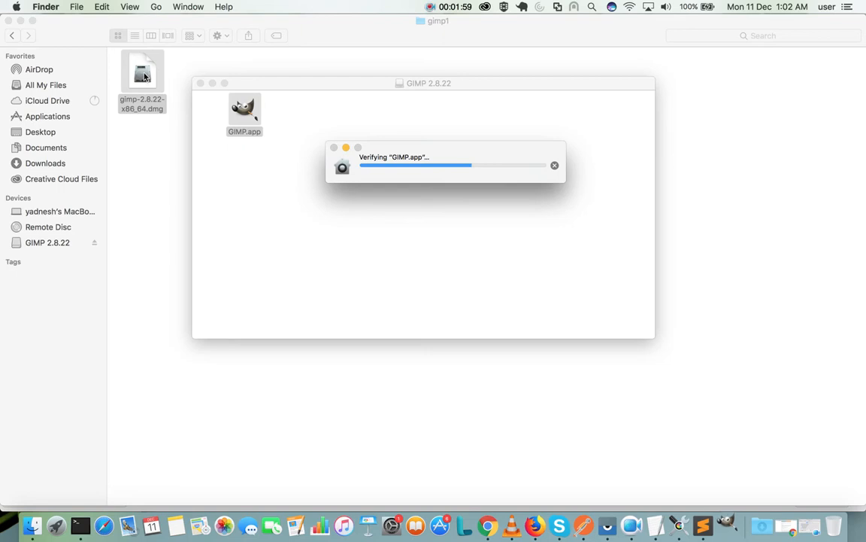
pyautogui.moveTo(157, 114)
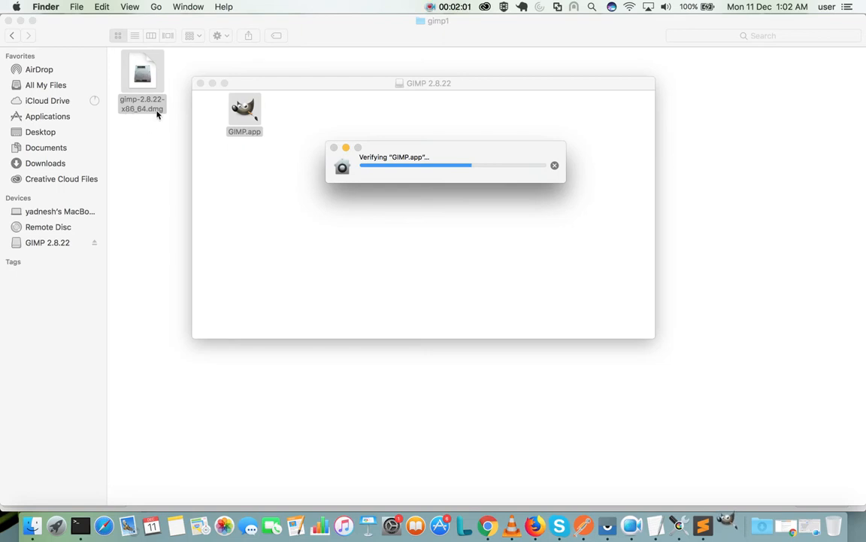
pyautogui.moveTo(34, 250)
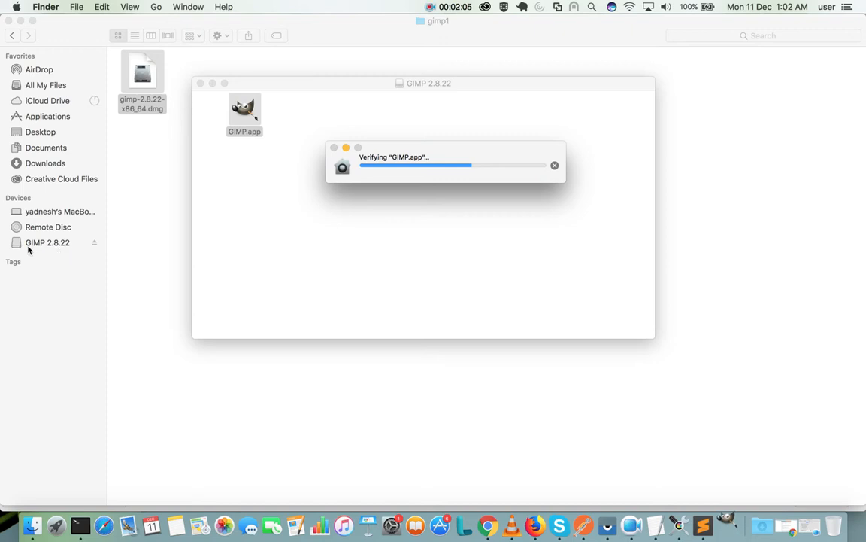
pyautogui.moveTo(62, 248)
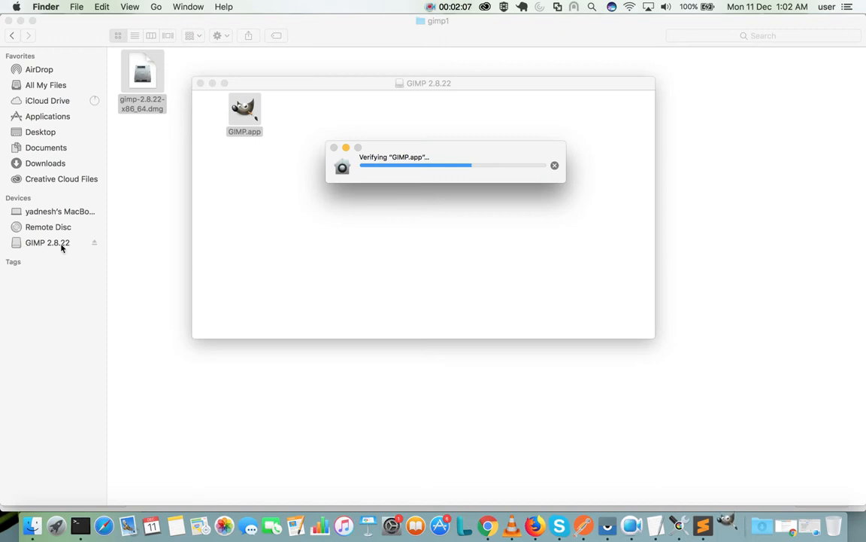
pyautogui.moveTo(78, 248)
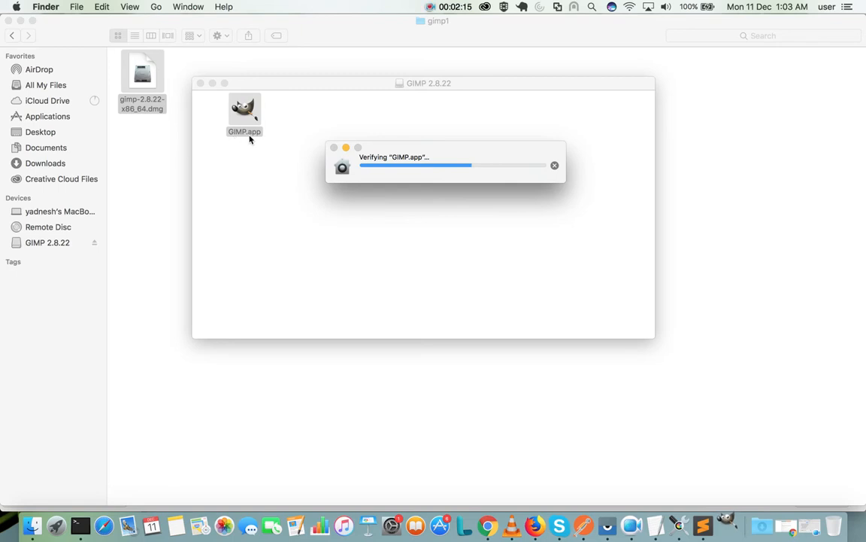
pyautogui.moveTo(58, 251)
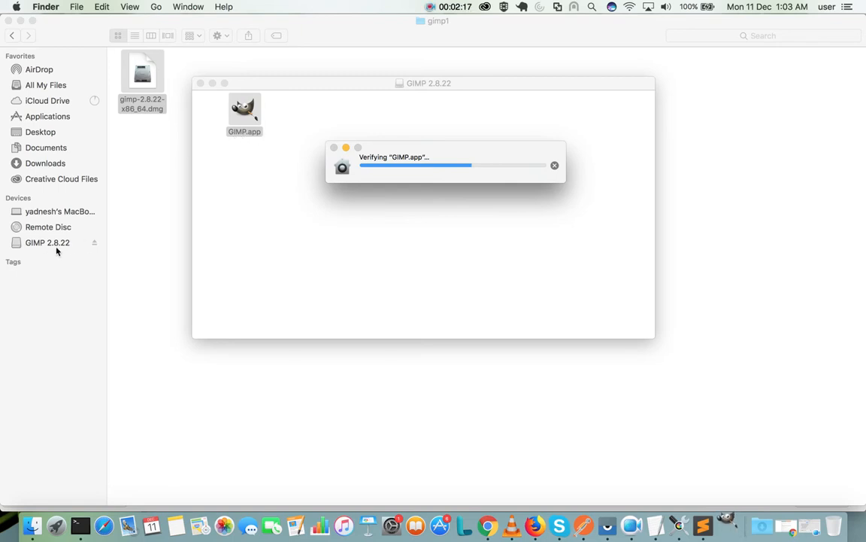
pyautogui.moveTo(60, 250)
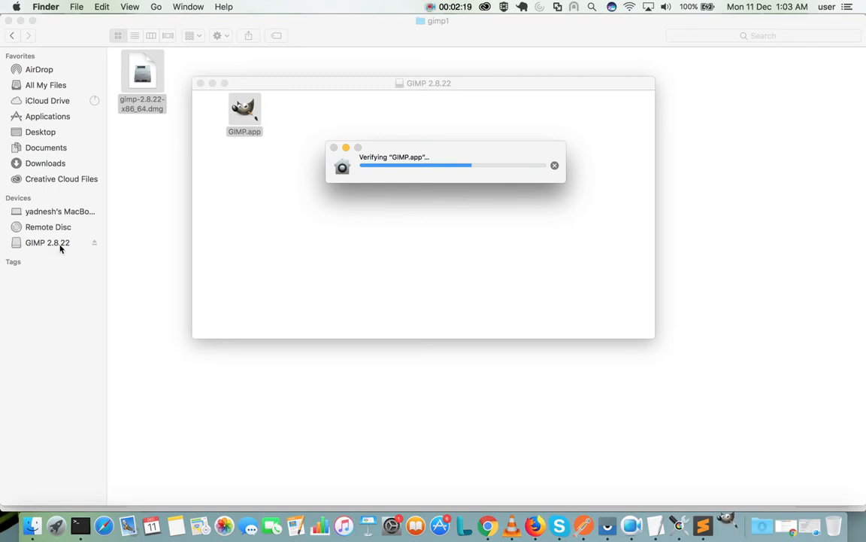
pyautogui.moveTo(253, 148)
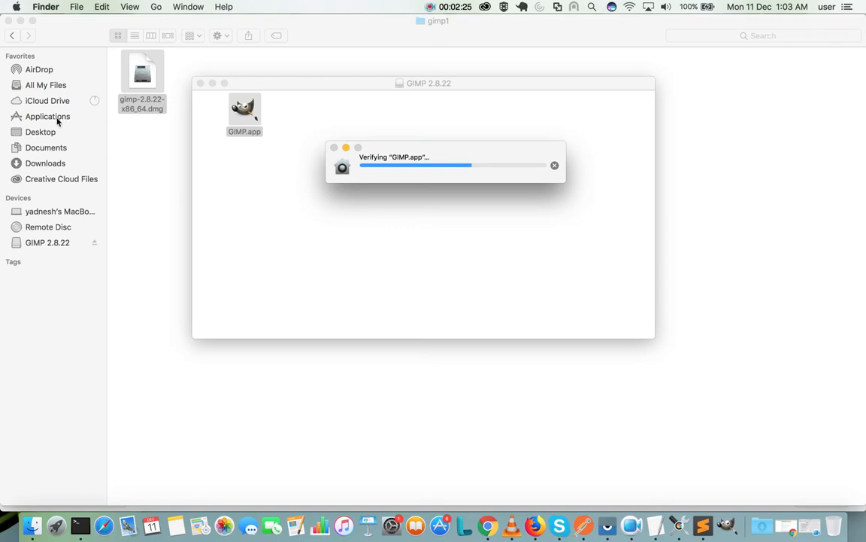
pyautogui.moveTo(400, 135)
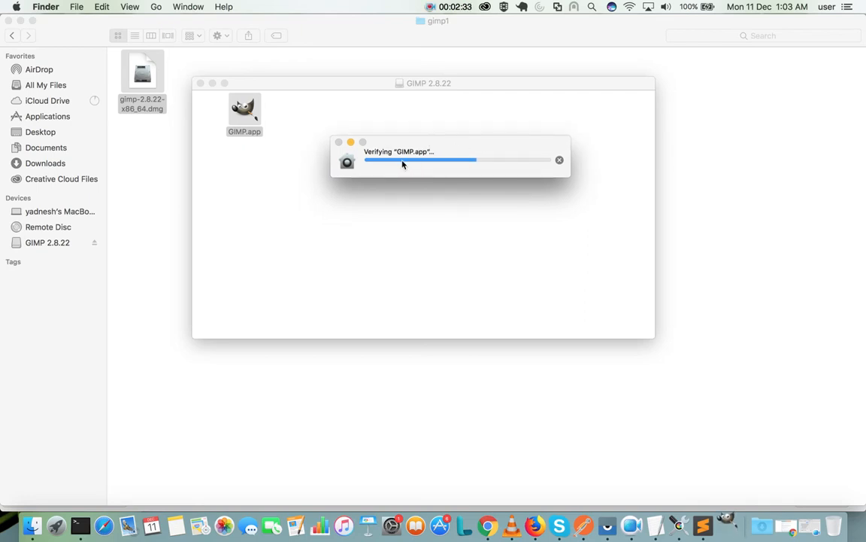
pyautogui.moveTo(424, 163)
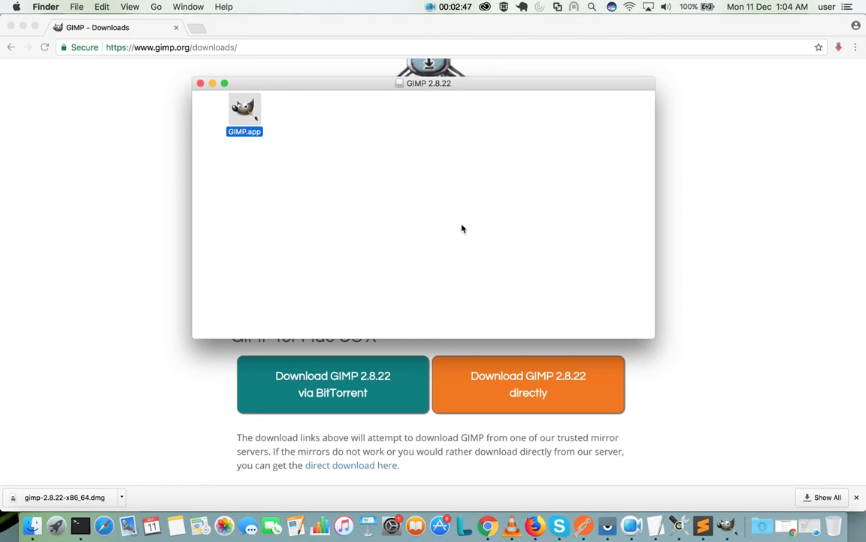
# Step: Launch GIMP.app from the GIMP 2.8.22 disk image window
pyautogui.doubleClick(244, 108)
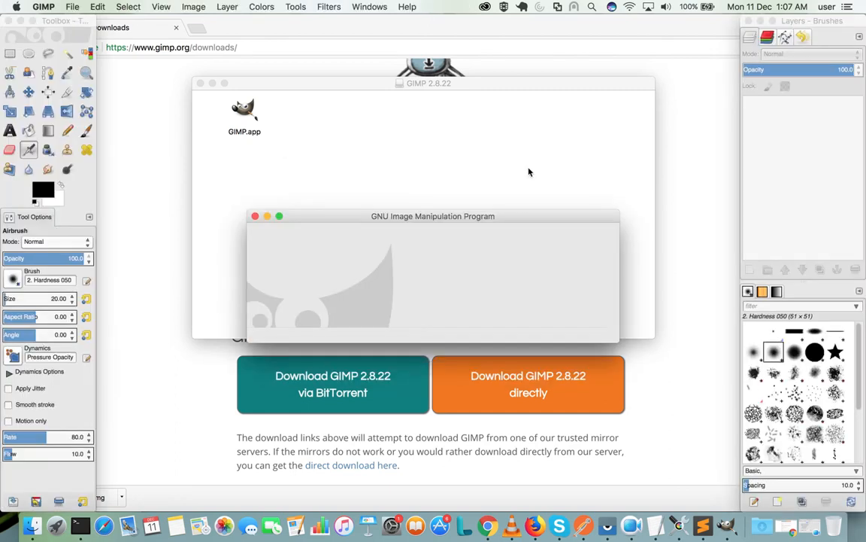
pyautogui.moveTo(512, 81)
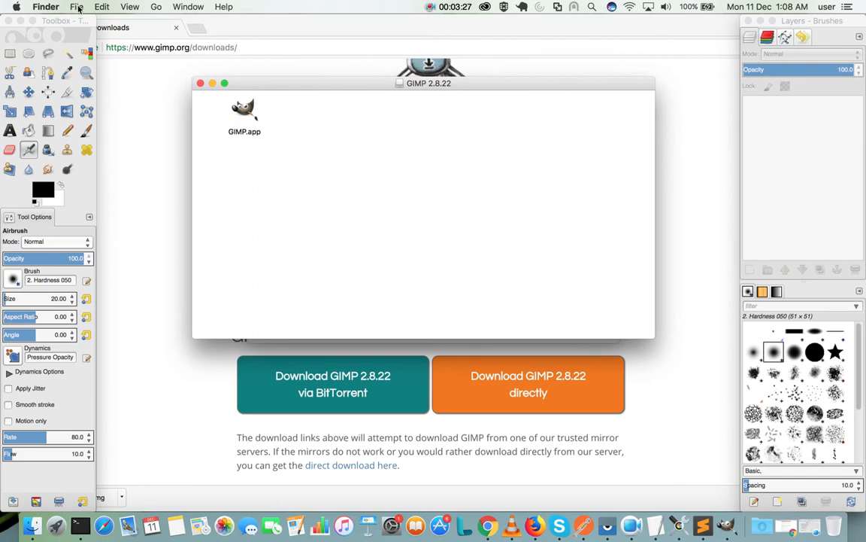
pyautogui.click(223, 6)
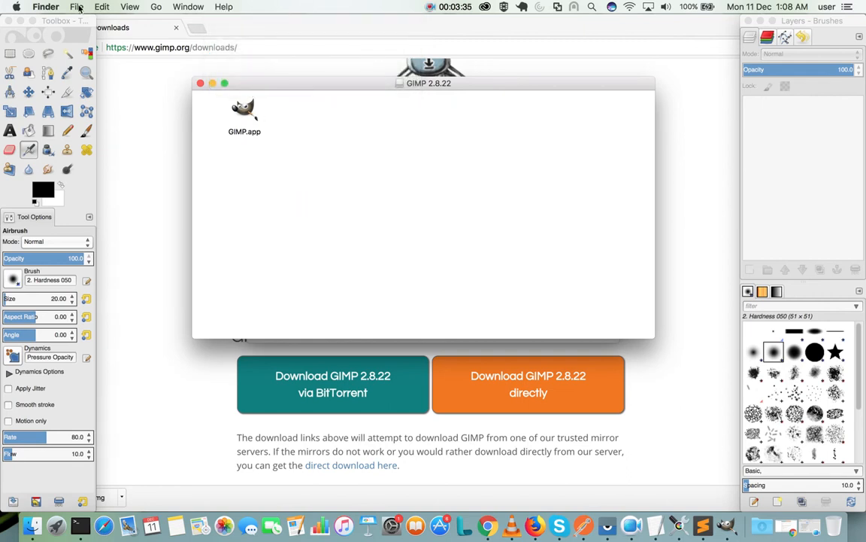
pyautogui.click(45, 6)
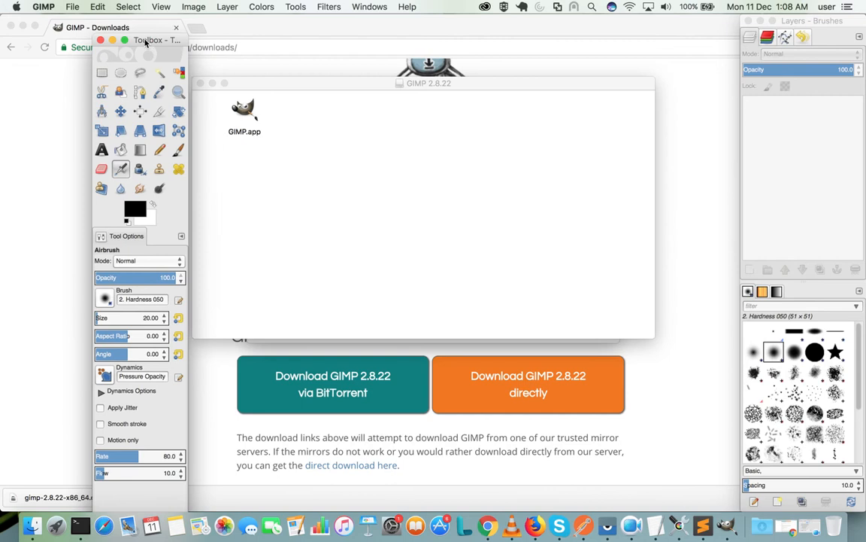
pyautogui.moveTo(147, 39); pyautogui.dragTo(268, 69)
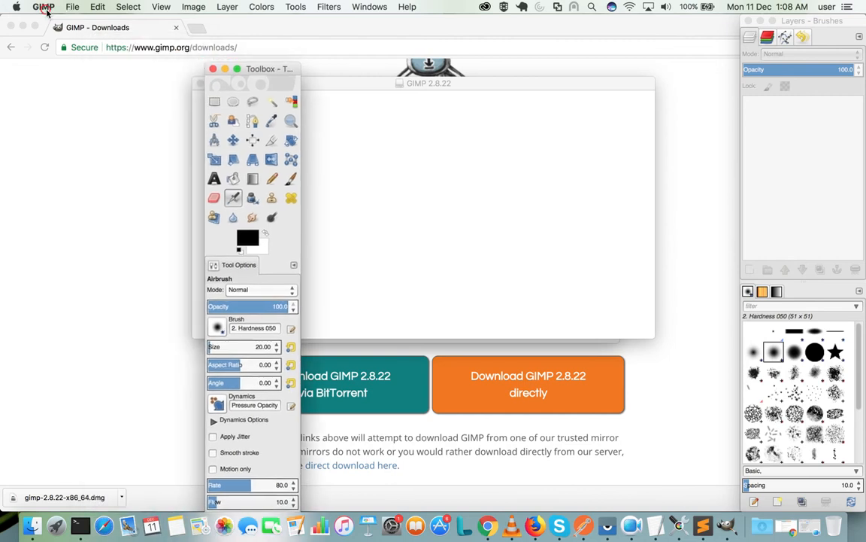
pyautogui.click(42, 6)
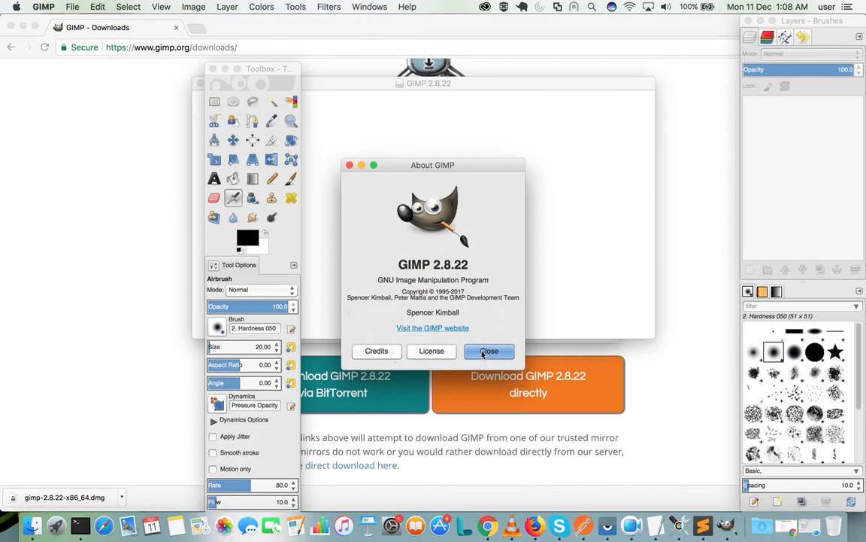
pyautogui.click(489, 350)
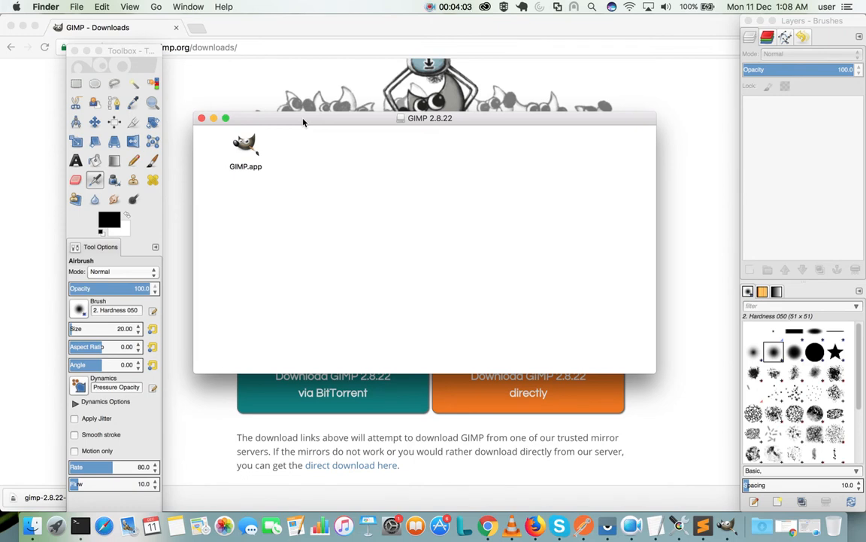
pyautogui.moveTo(310, 123)
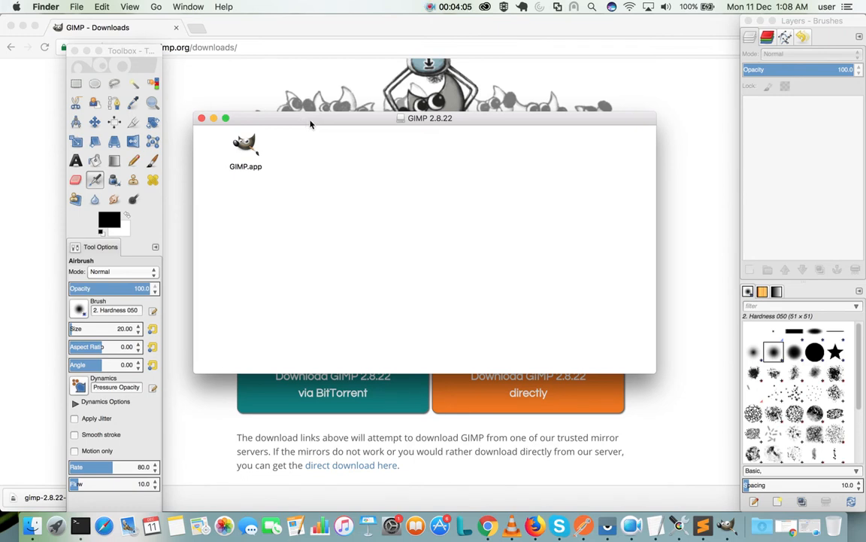
pyautogui.moveTo(620, 481)
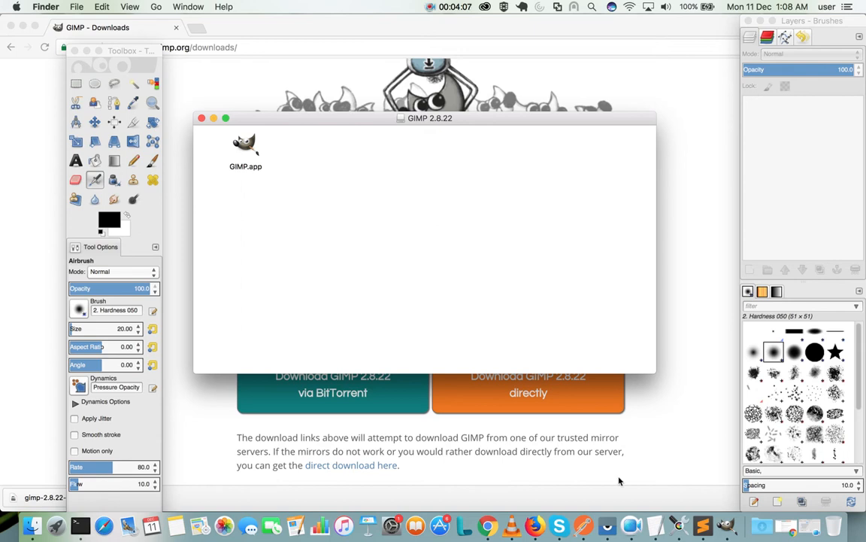
pyautogui.moveTo(490, 328)
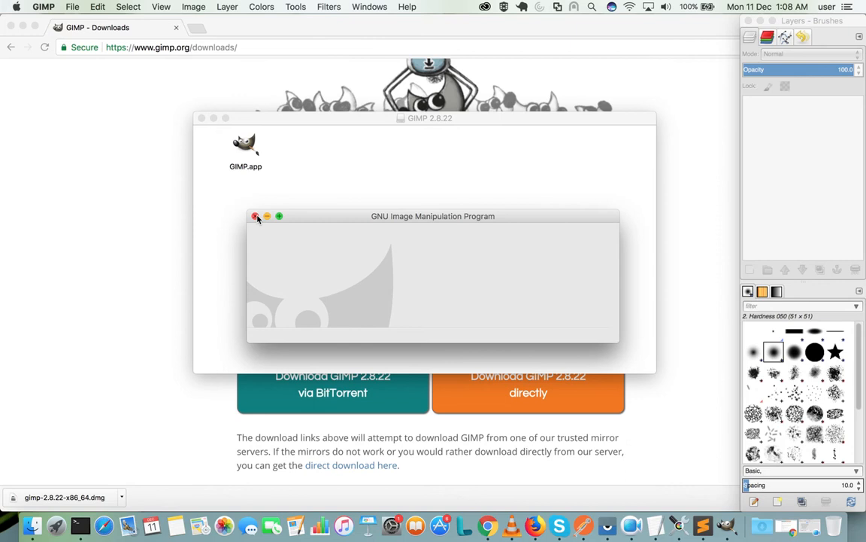
# Step: Close the last remaining GIMP window so GIMP is fully quit
pyautogui.click(255, 216)
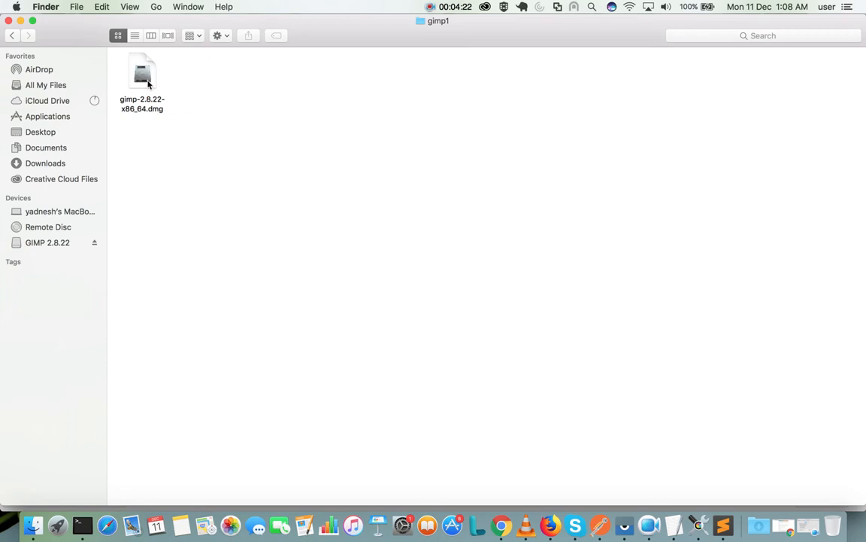
# Step: Reopen the GIMP 2.8.22 disk image, select GIMP.app, then switch to the Applications folder
pyautogui.click(141, 72)
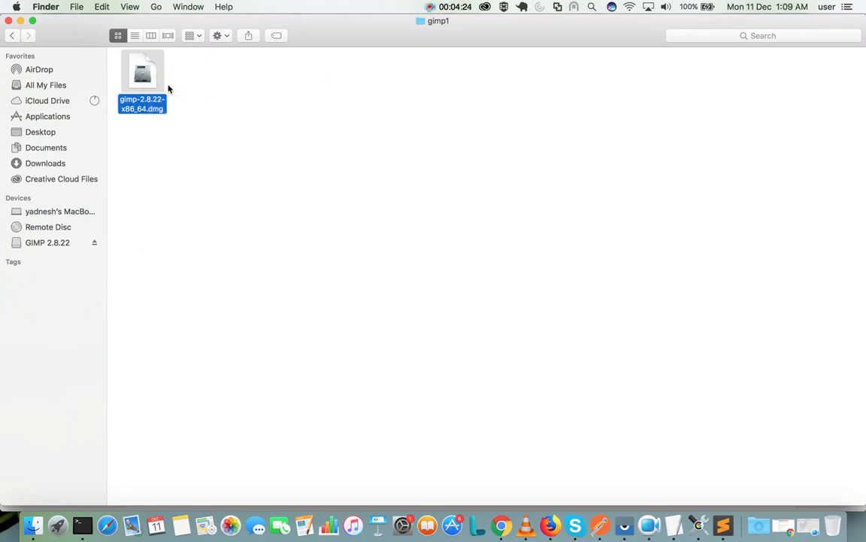
pyautogui.doubleClick(142, 72)
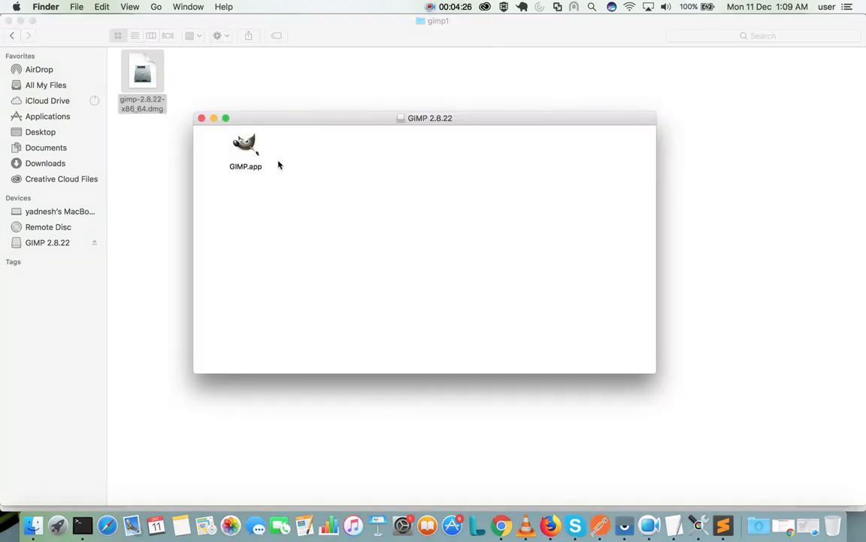
pyautogui.click(246, 147)
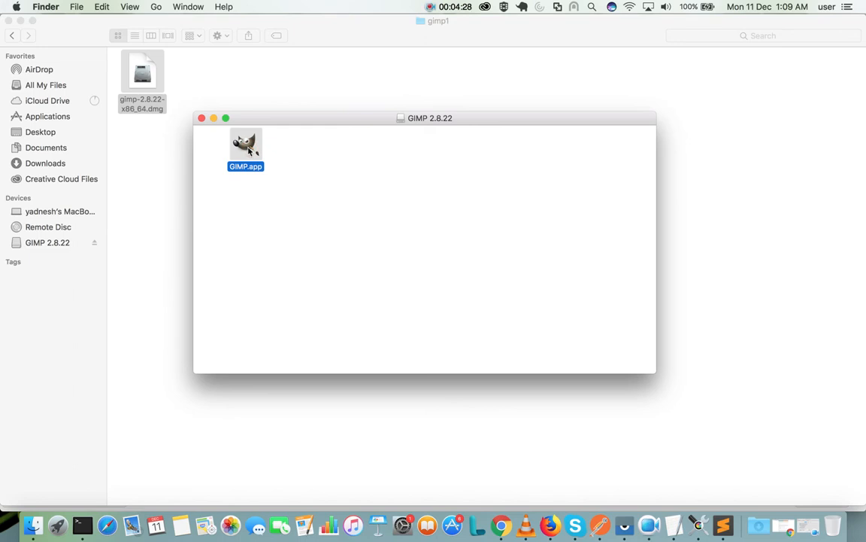
pyautogui.click(48, 116)
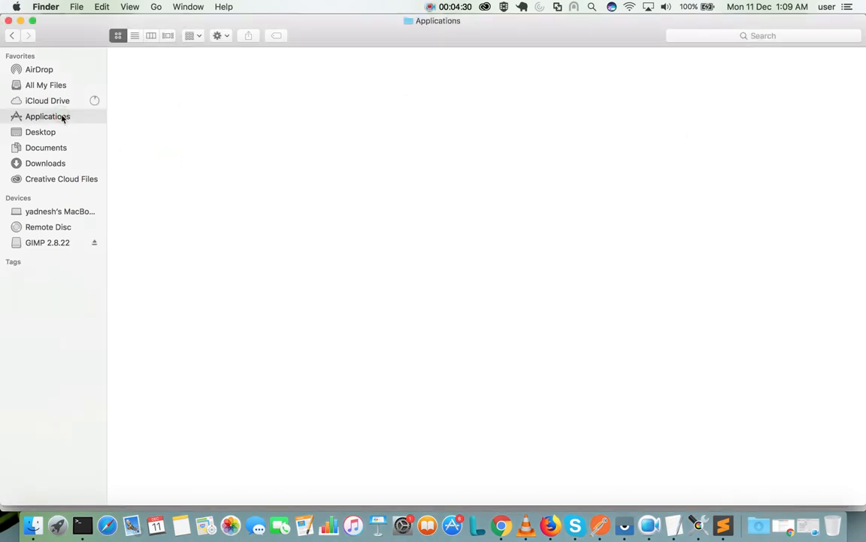
pyautogui.click(48, 115)
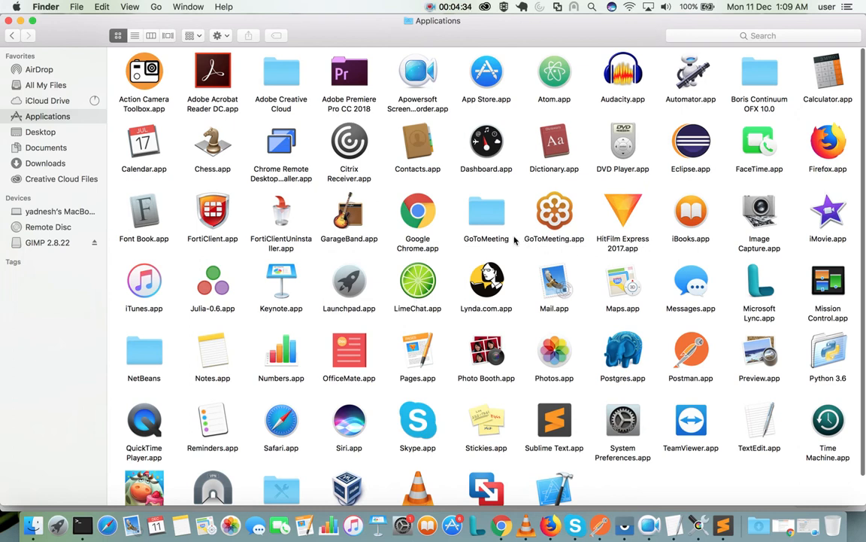
pyautogui.moveTo(432, 241)
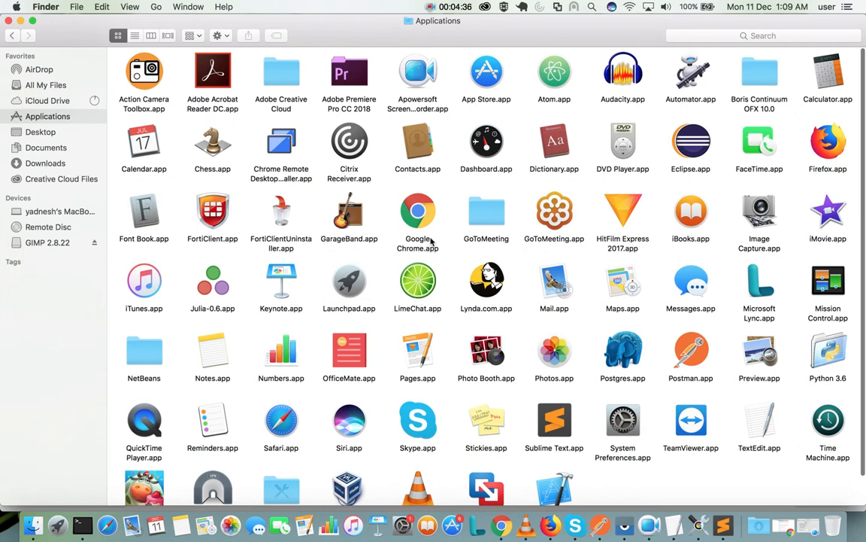
pyautogui.moveTo(806, 231)
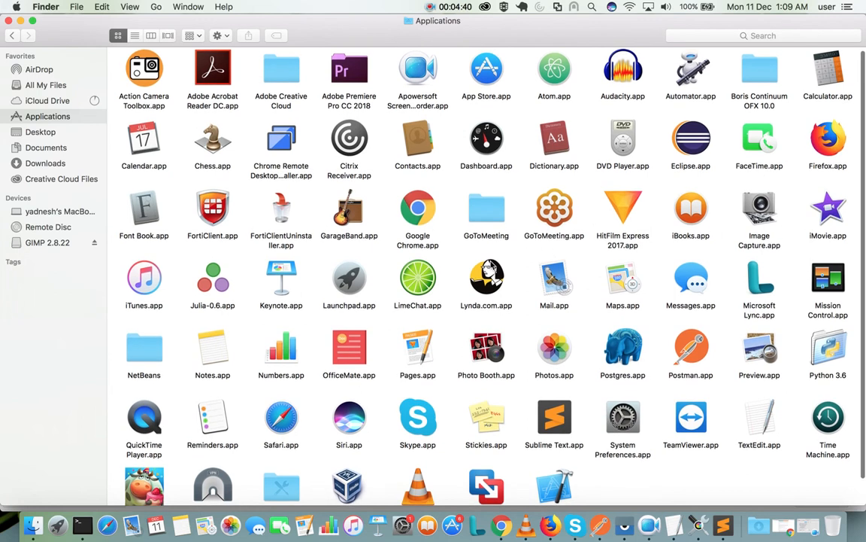
# Step: Search Applications for 'gi', clear the search, and return to the gimp1 folder
pyautogui.click(765, 36)
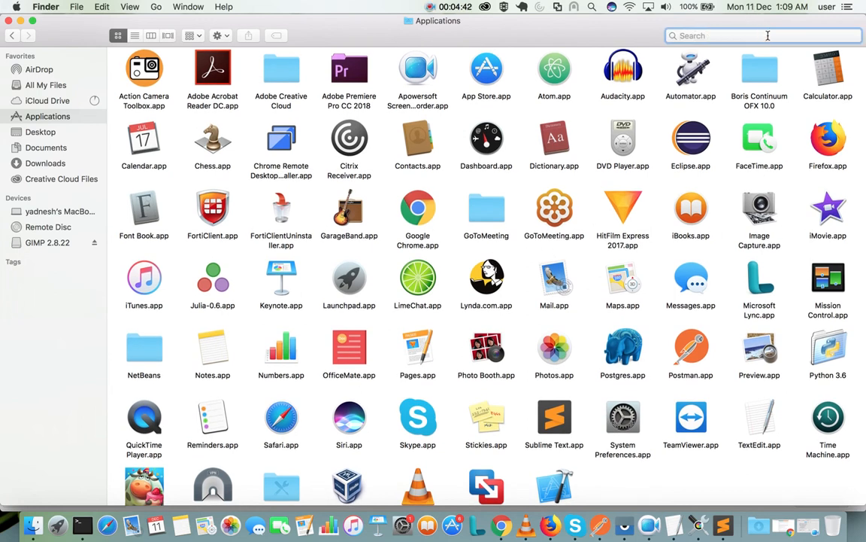
pyautogui.write('gi')
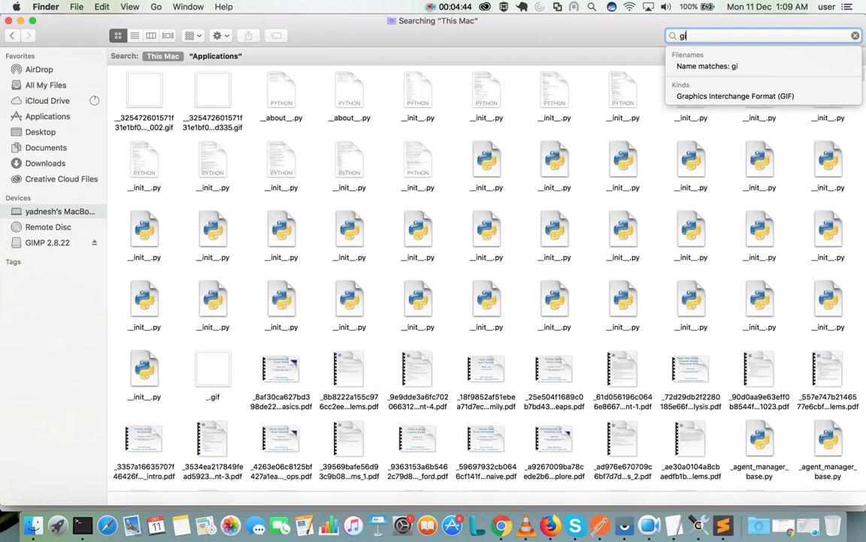
pyautogui.click(855, 36)
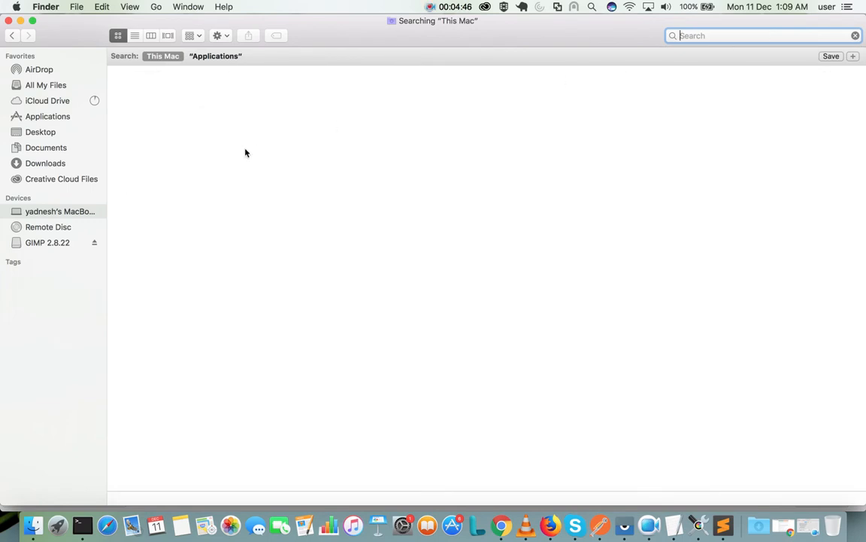
pyautogui.click(48, 116)
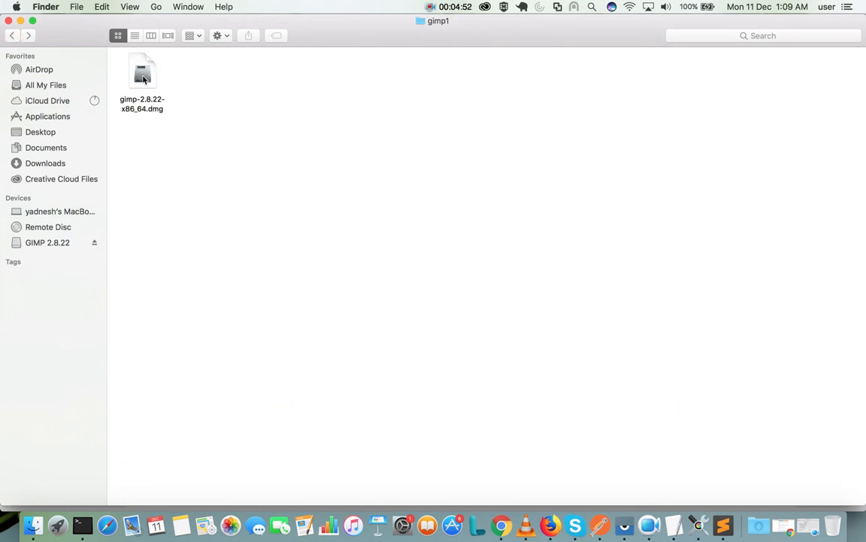
# Step: Drag GIMP.app from the GIMP 2.8.22 disk image into Applications and select the copied app there
pyautogui.click(142, 73)
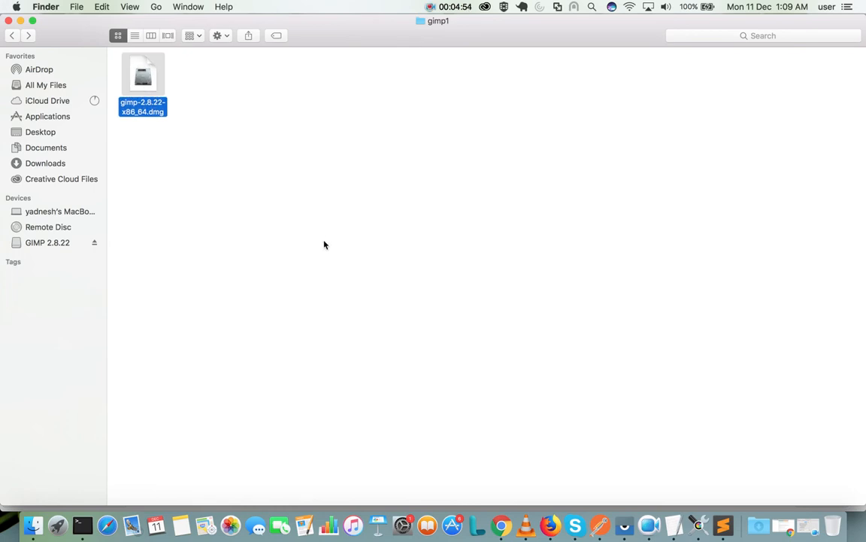
pyautogui.doubleClick(143, 76)
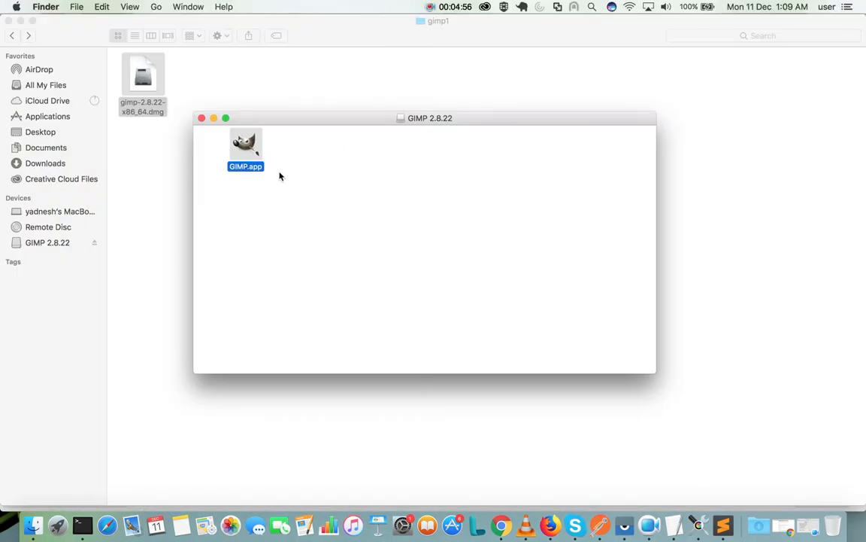
pyautogui.moveTo(245, 147); pyautogui.dragTo(48, 116)
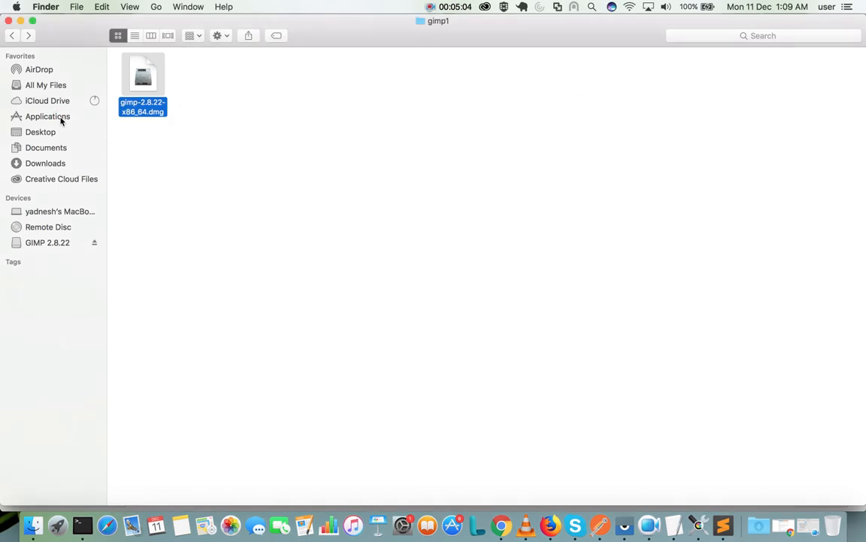
pyautogui.click(48, 117)
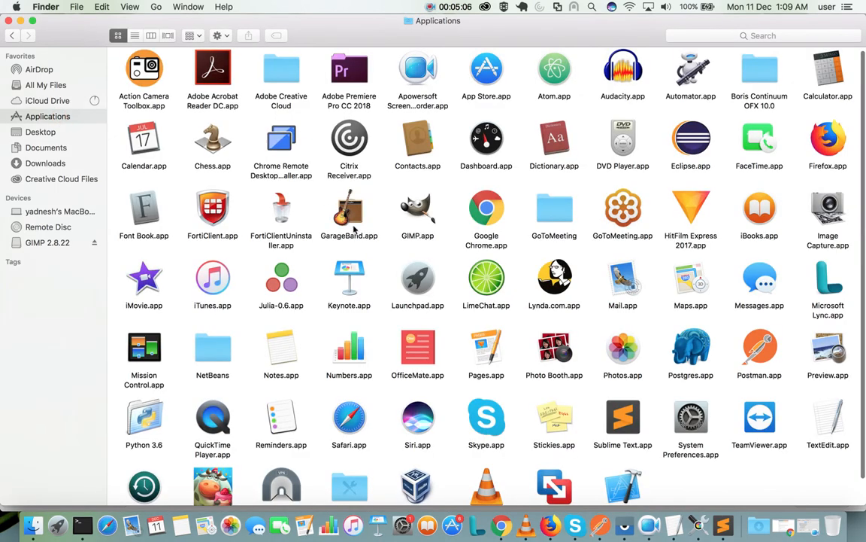
pyautogui.moveTo(316, 262)
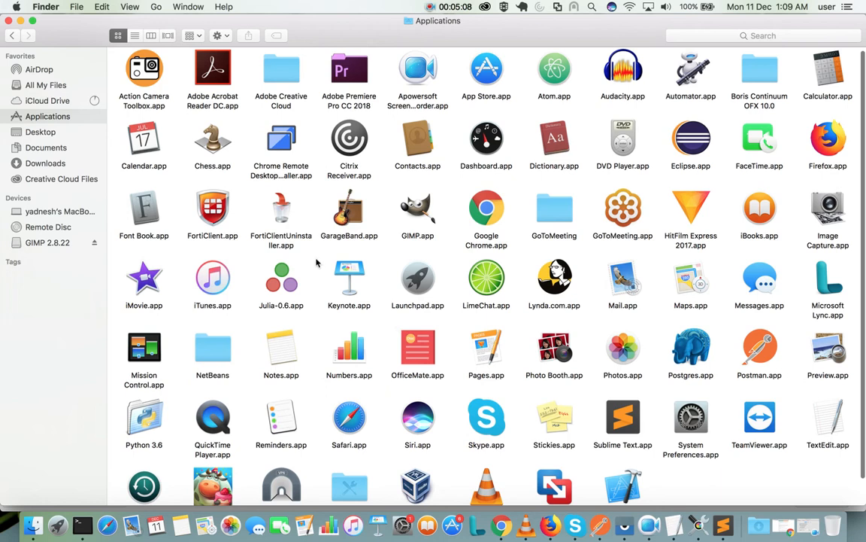
pyautogui.click(418, 209)
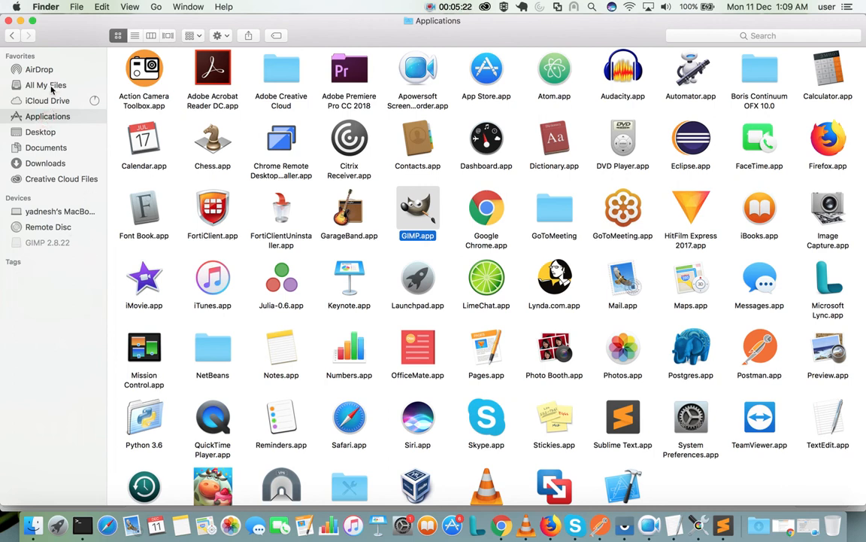
# Step: Eject the GIMP 2.8.22 disk, return to Applications and launch GIMP.app from there
pyautogui.click(45, 84)
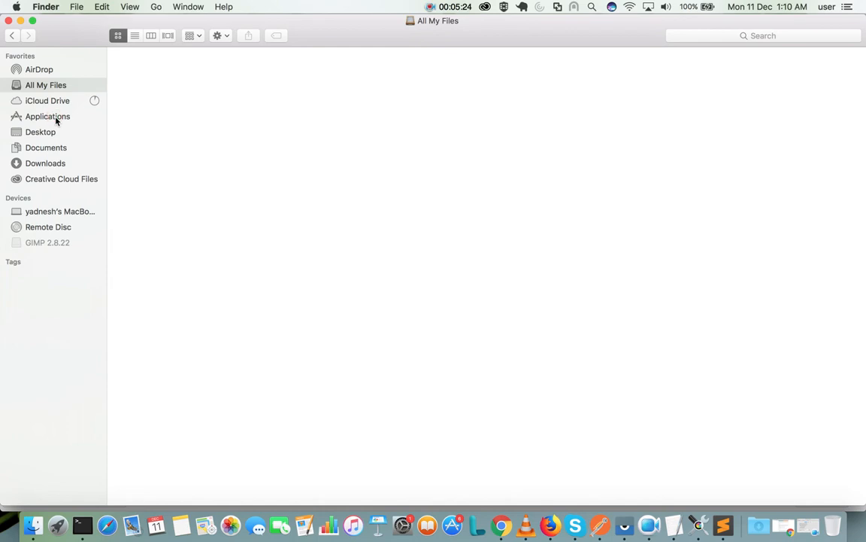
pyautogui.click(48, 116)
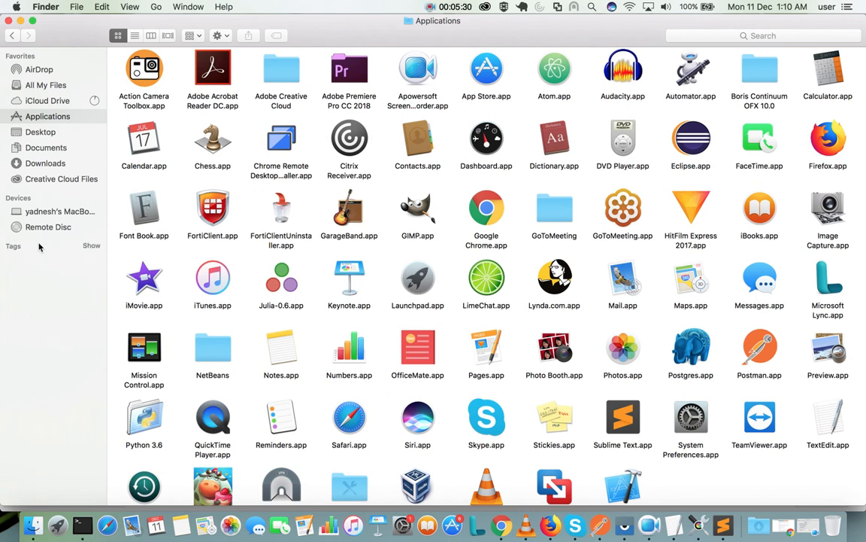
pyautogui.rightClick(418, 210)
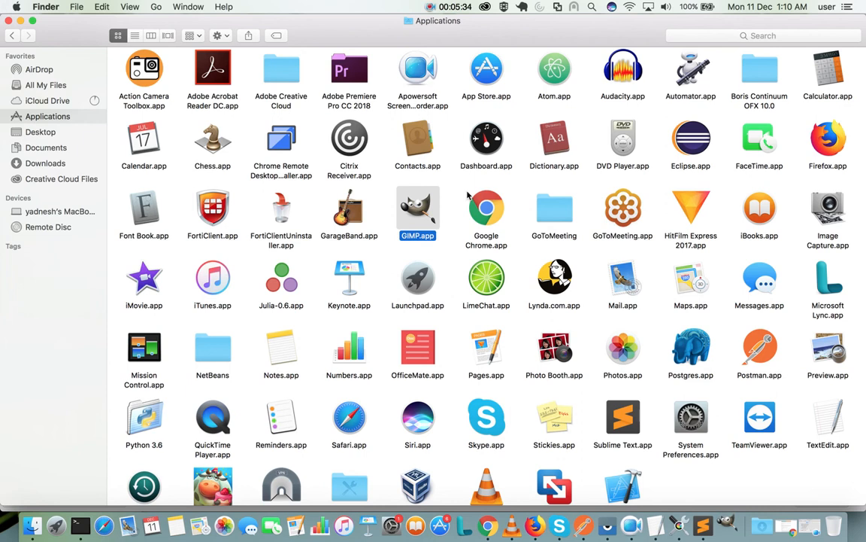
pyautogui.moveTo(656, 469)
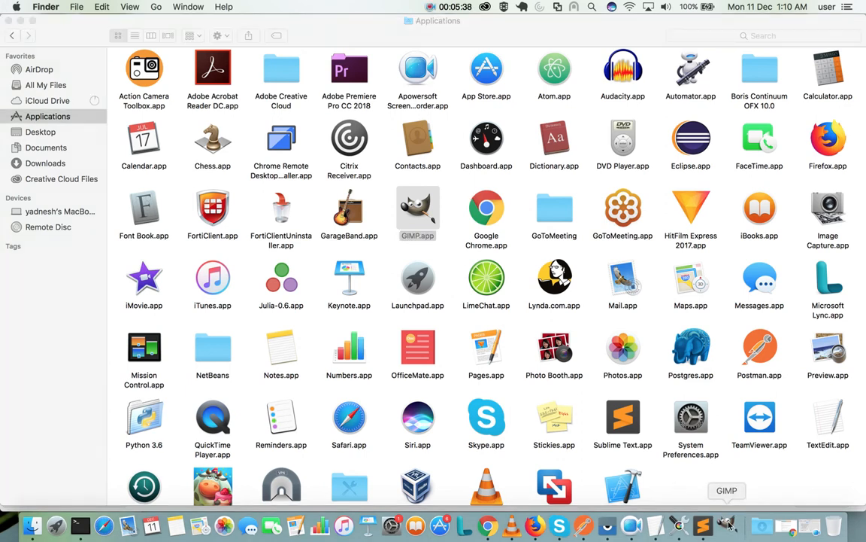
pyautogui.doubleClick(418, 208)
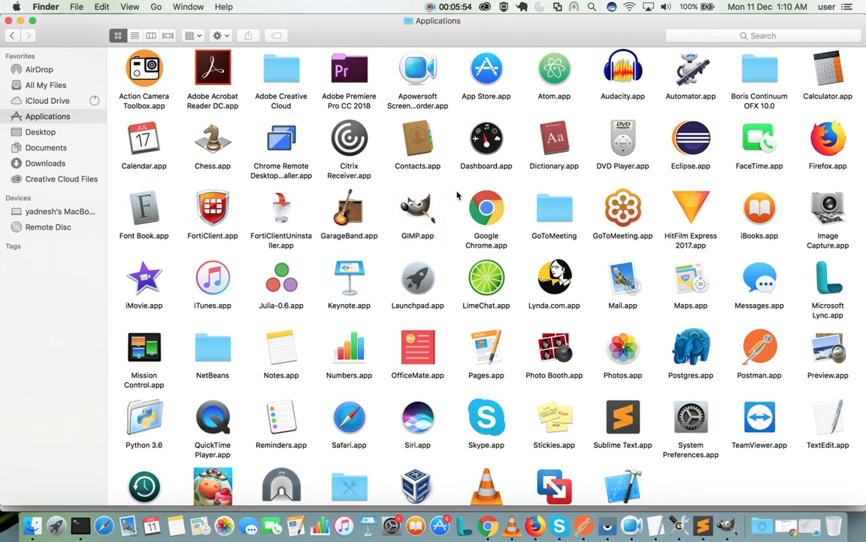
# Step: Launch GIMP.app from Applications, briefly viewing Downloads before returning to Applications
pyautogui.doubleClick(418, 208)
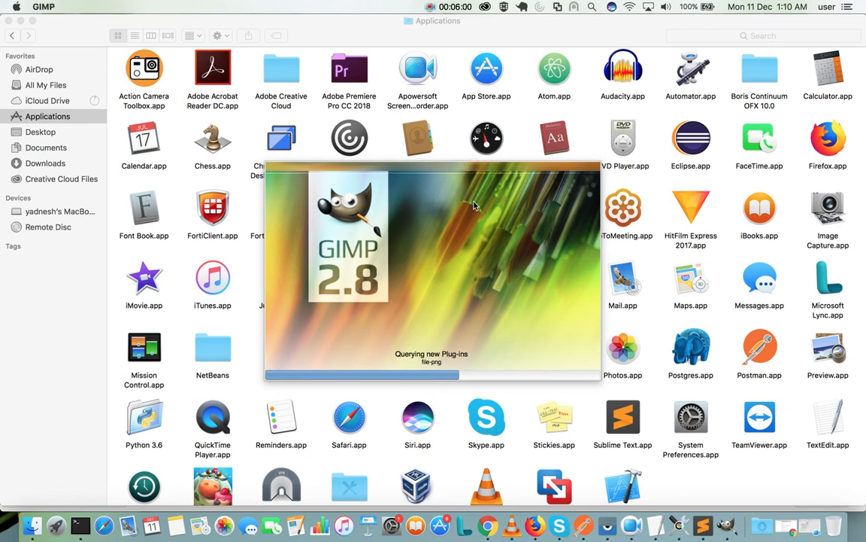
pyautogui.moveTo(443, 183)
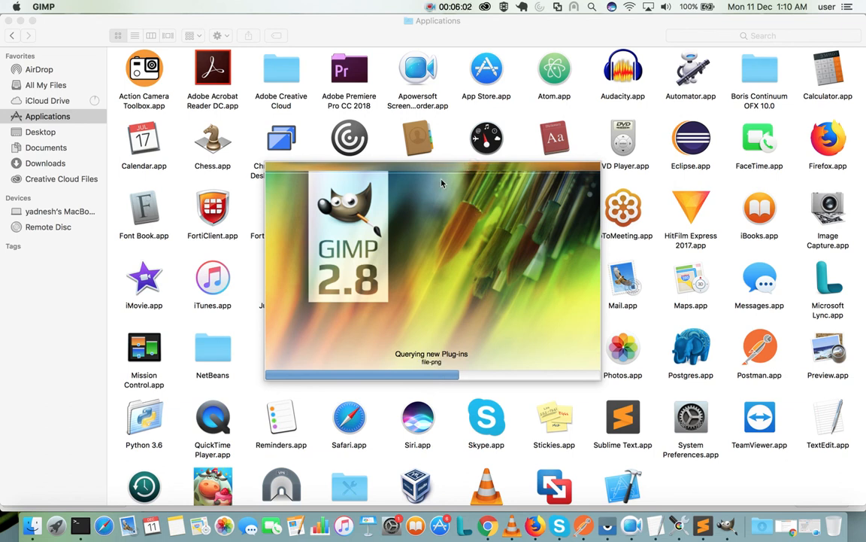
pyautogui.moveTo(326, 134)
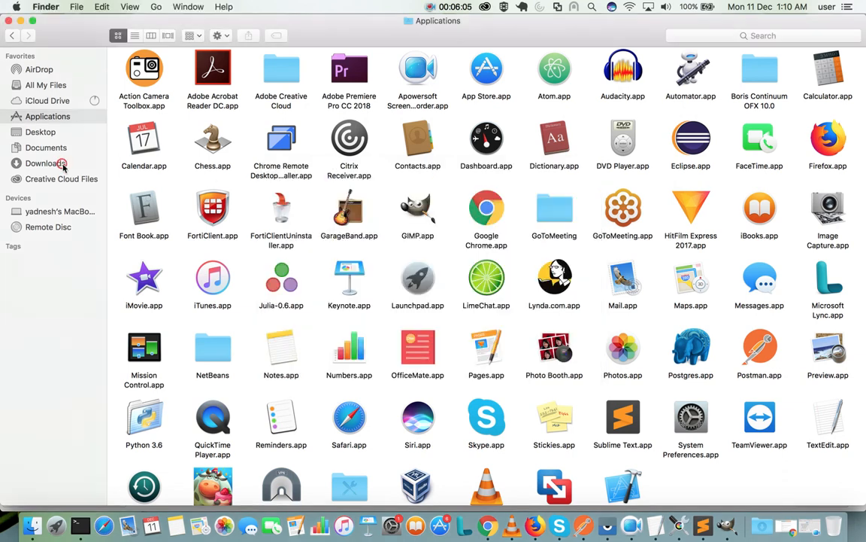
pyautogui.click(45, 162)
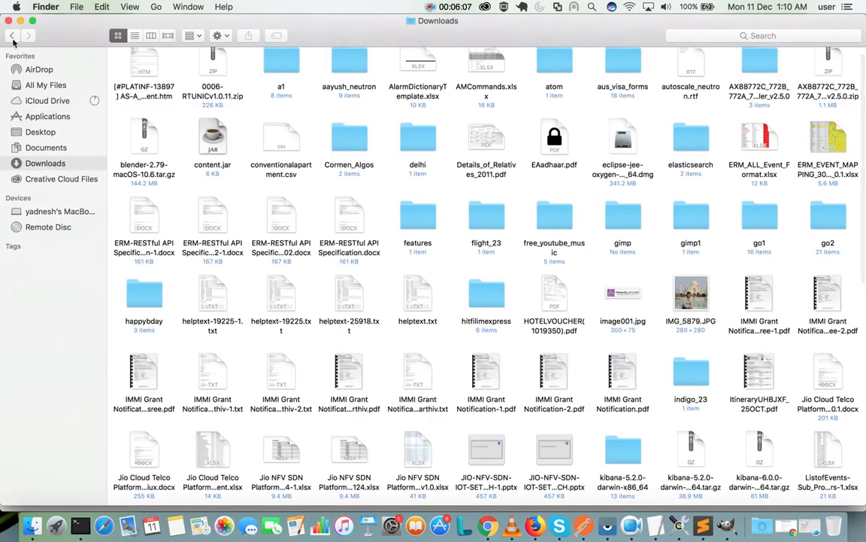
pyautogui.click(48, 116)
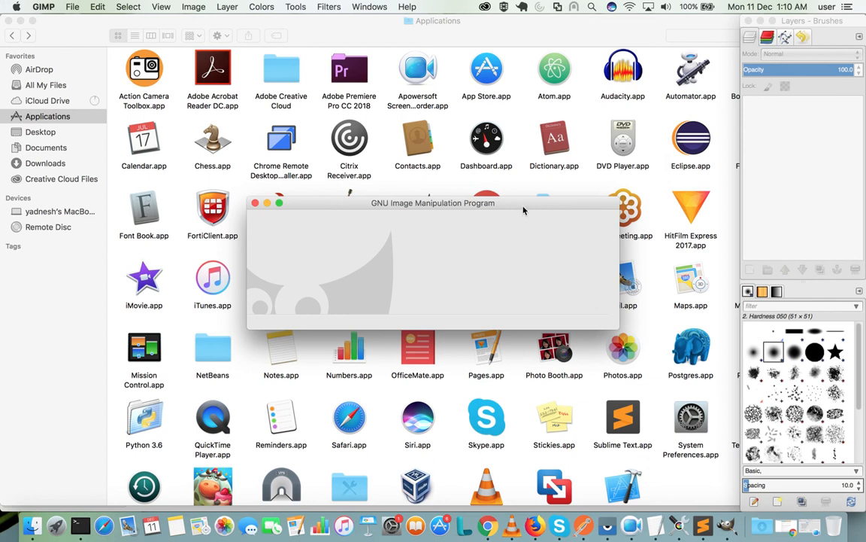
pyautogui.moveTo(58, 120)
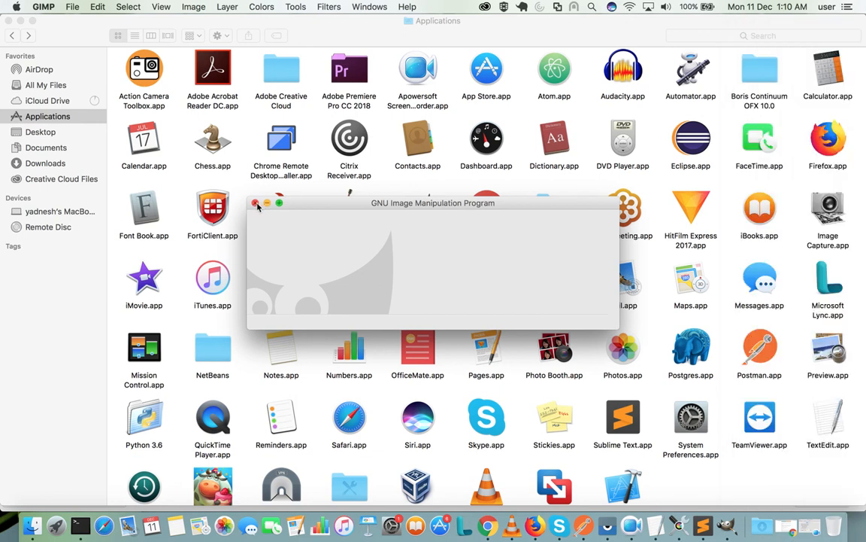
# Step: Close the GIMP window, reopen GIMP, and reposition its window over the Applications folder
pyautogui.click(256, 205)
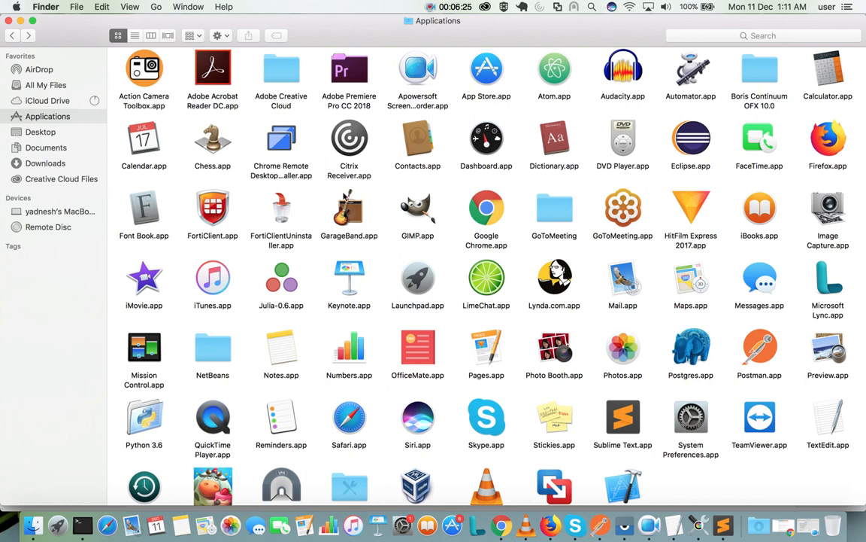
pyautogui.rightClick(418, 208)
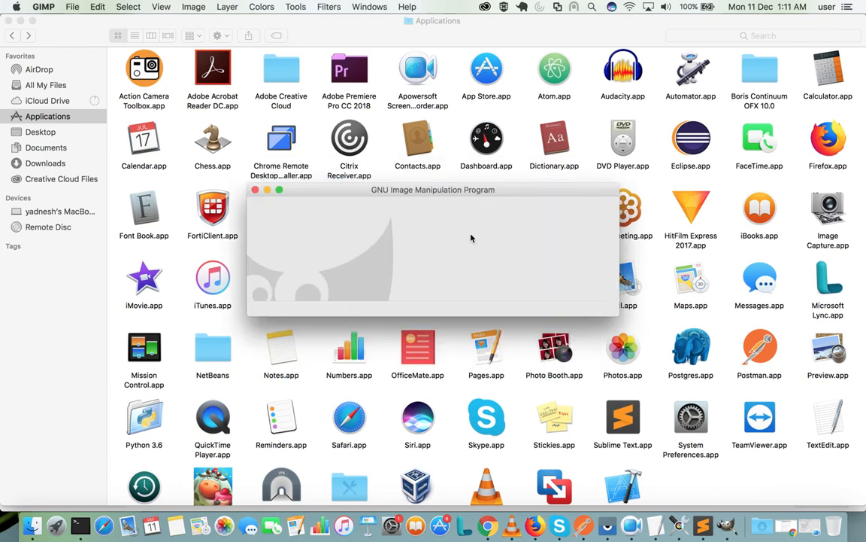
pyautogui.moveTo(433, 190); pyautogui.dragTo(397, 166)
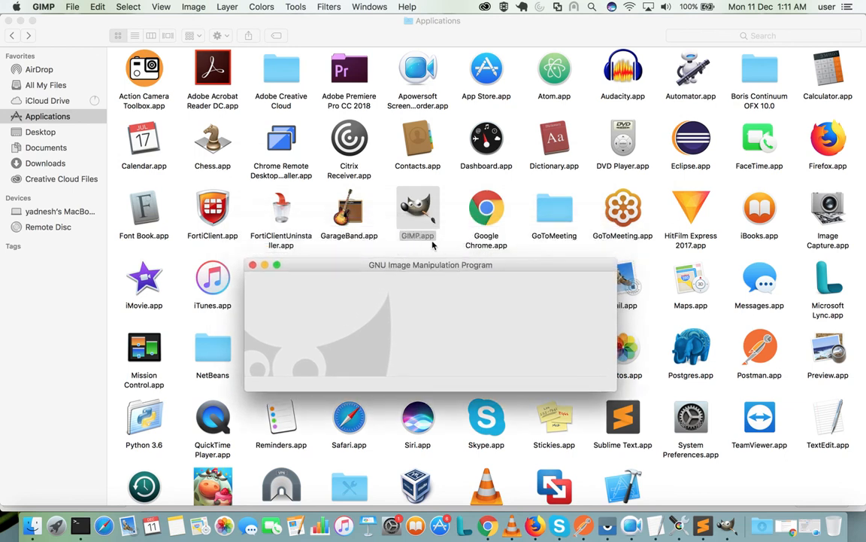
pyautogui.moveTo(68, 128)
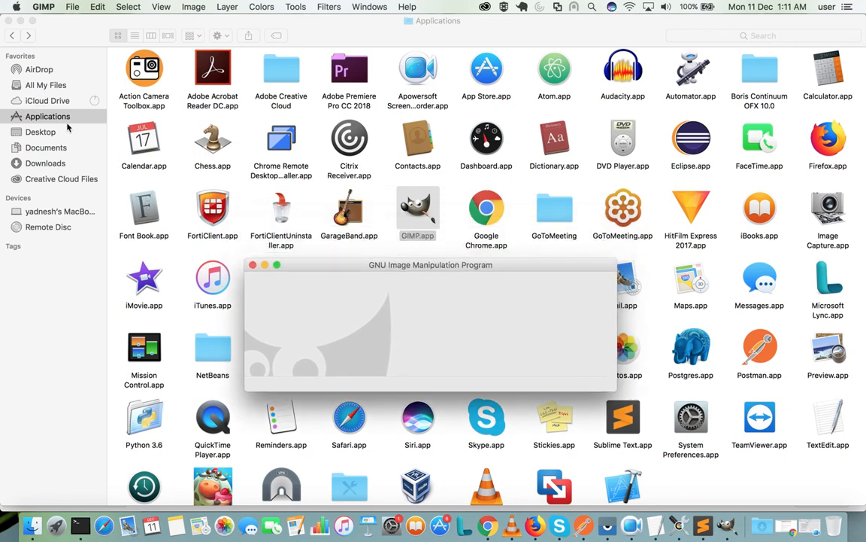